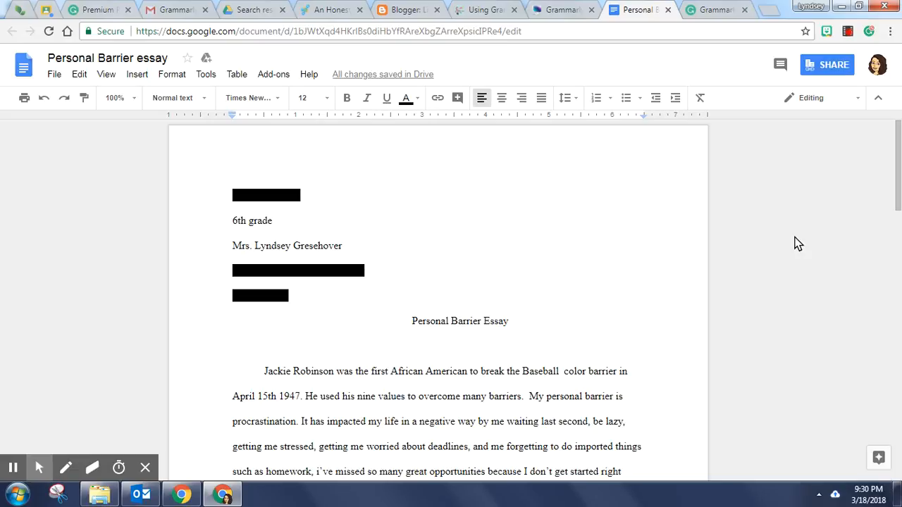
{"action": "mouse_move", "coordinate": [572, 277]}
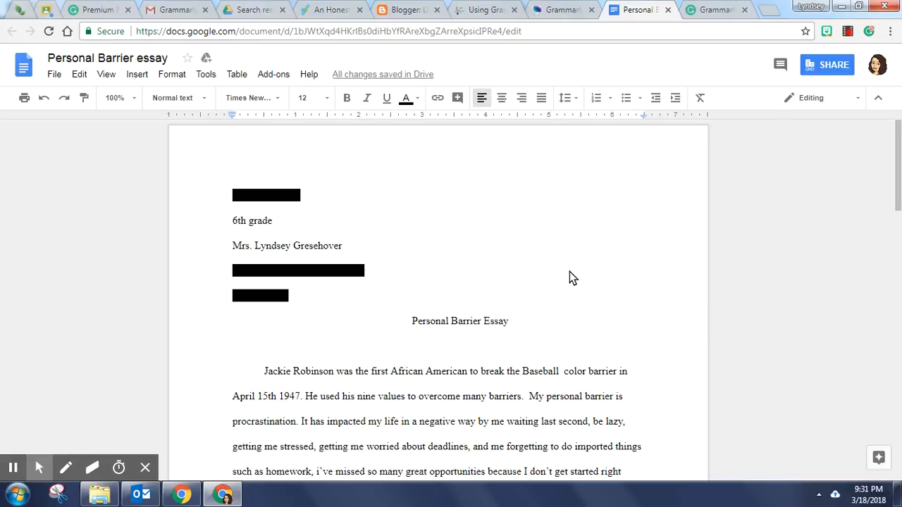
Scroll through the essay to confirm the whole Personal Barrier text is selected
{"action": "scroll", "scroll_direction": "down", "scroll_amount": 3}
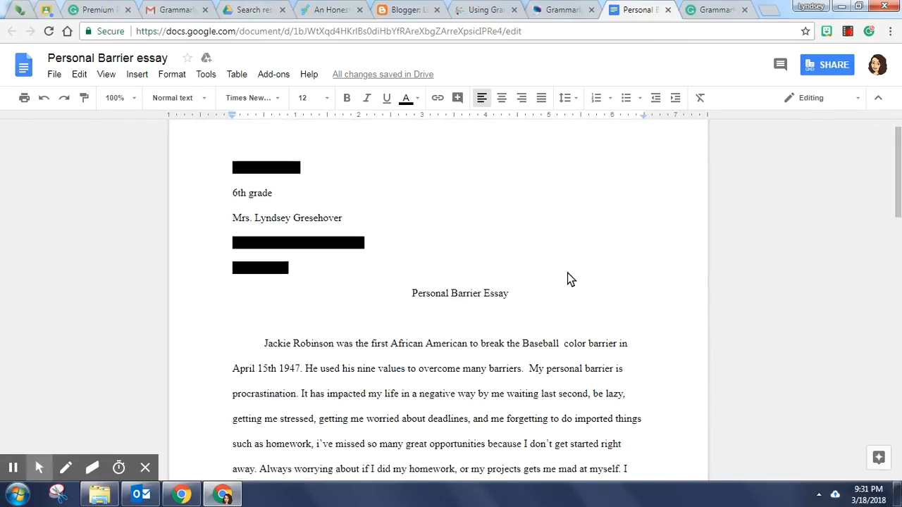
{"action": "scroll", "scroll_direction": "down", "scroll_amount": 3}
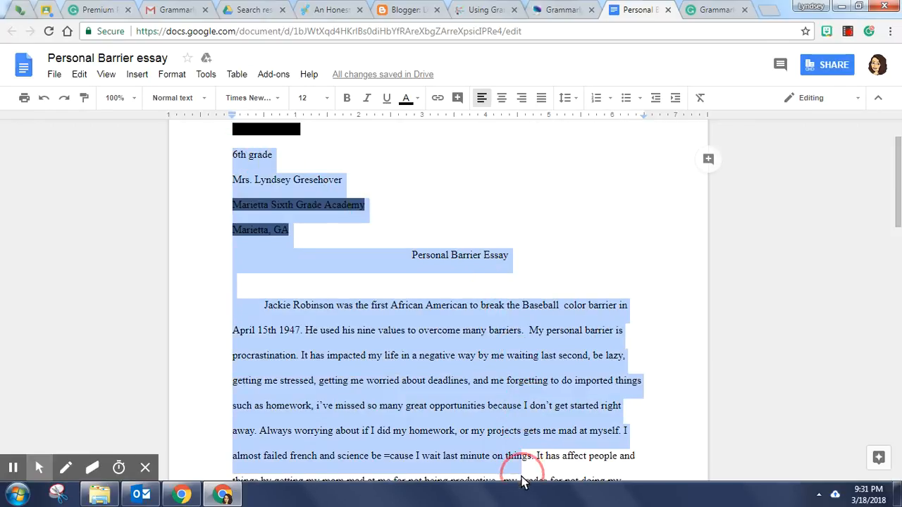
{"action": "scroll", "scroll_direction": "down", "scroll_amount": 3}
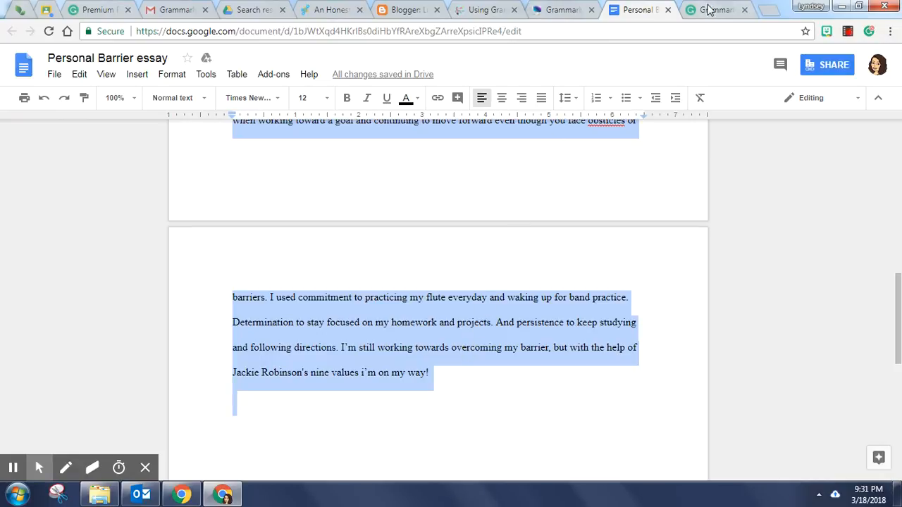
Switch to the Grammarly home page in the browser
{"action": "left_click", "coordinate": [719, 8]}
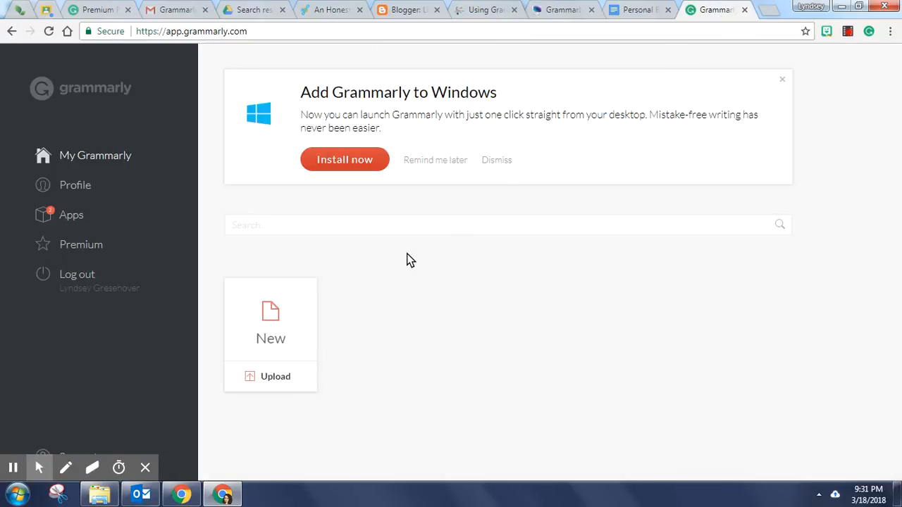
{"action": "mouse_move", "coordinate": [393, 307]}
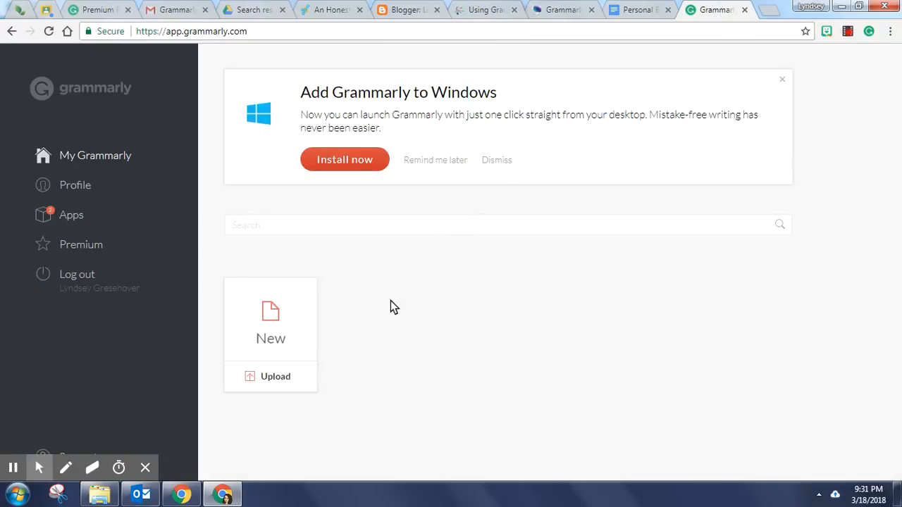
{"action": "mouse_move", "coordinate": [460, 289]}
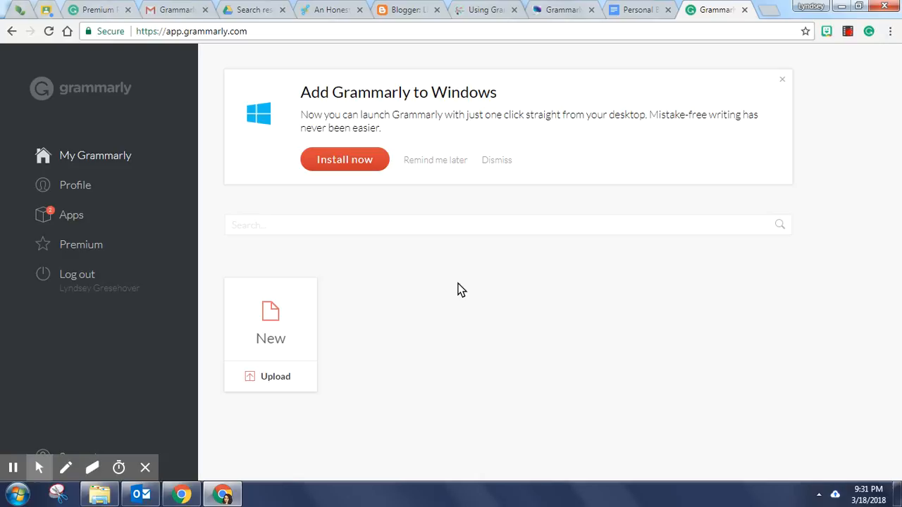
{"action": "mouse_move", "coordinate": [5, 146]}
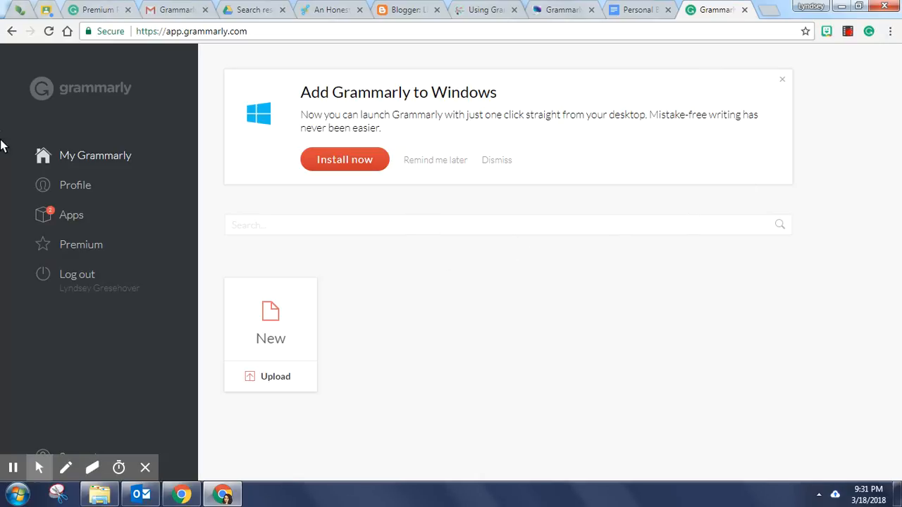
{"action": "mouse_move", "coordinate": [434, 347]}
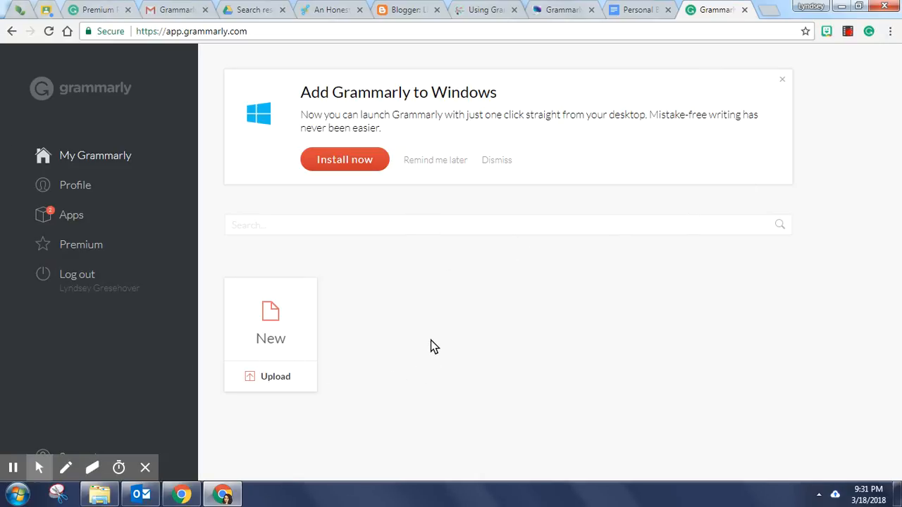
{"action": "mouse_move", "coordinate": [436, 338]}
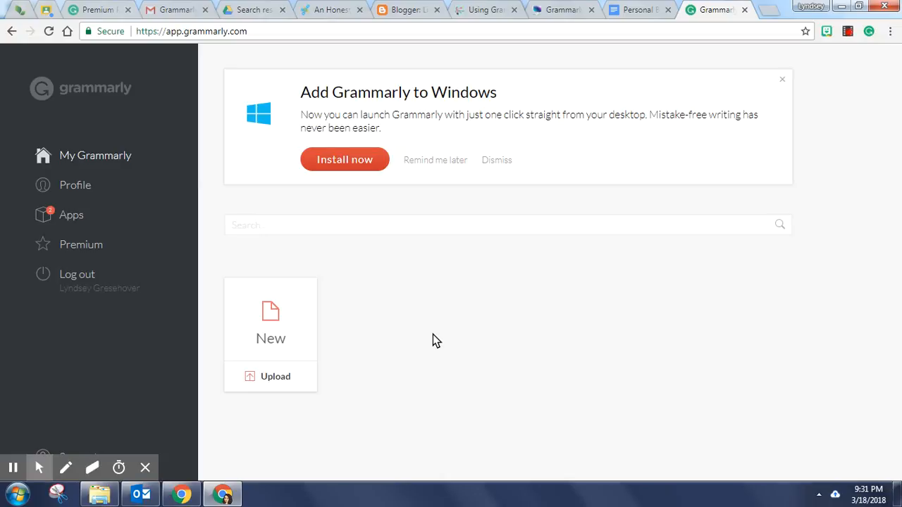
{"action": "mouse_move", "coordinate": [273, 330]}
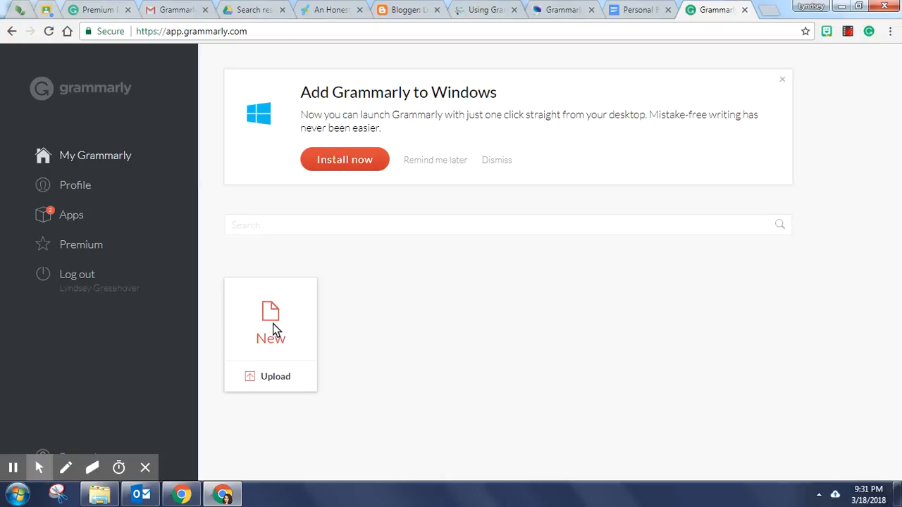
Start a new Grammarly document titled 'Student Essay' holding the pasted essay
{"action": "left_click", "coordinate": [271, 321]}
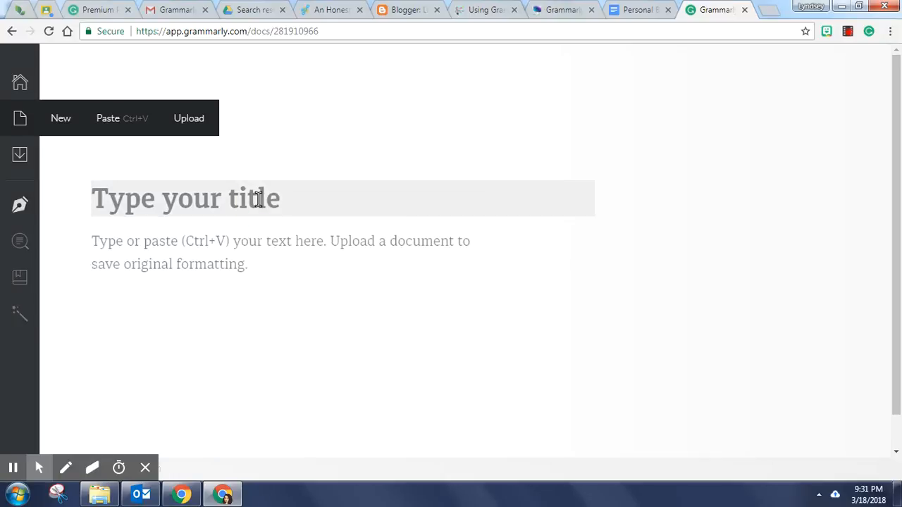
{"action": "type", "text": "S"}
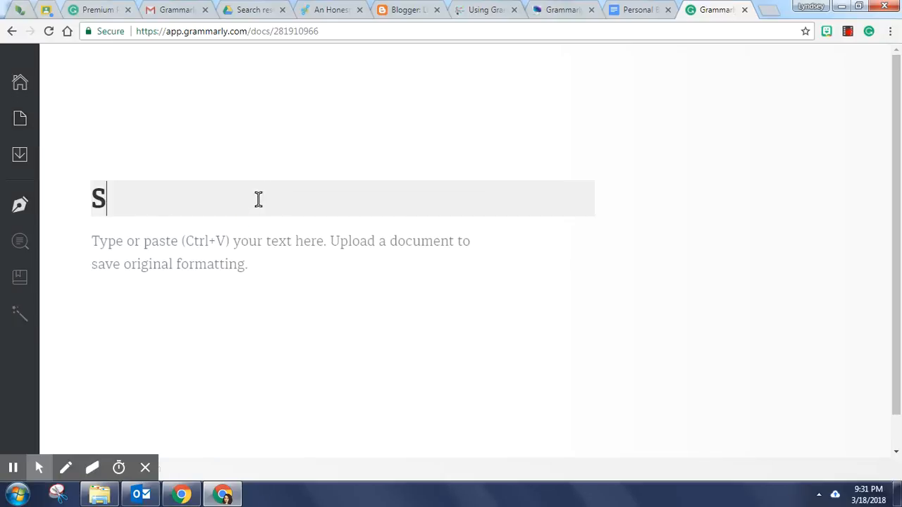
{"action": "type", "text": "tudent E"}
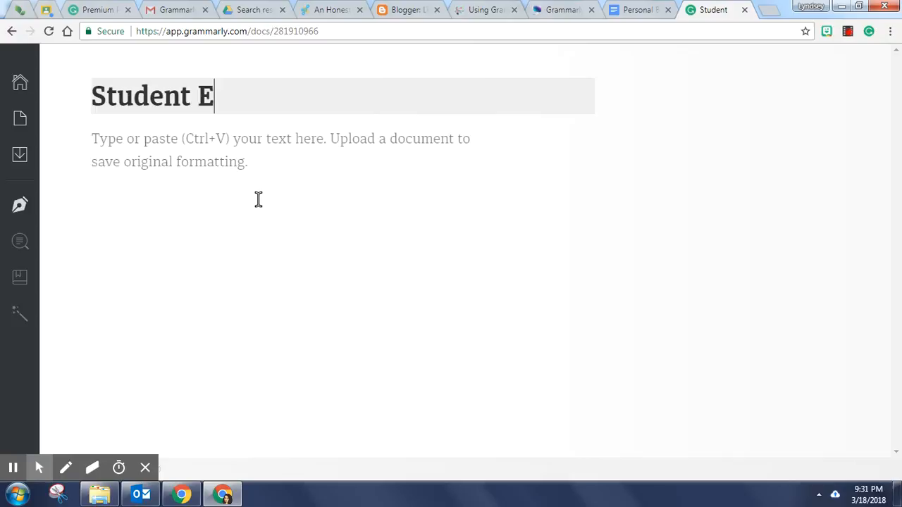
{"action": "type", "text": "ssay"}
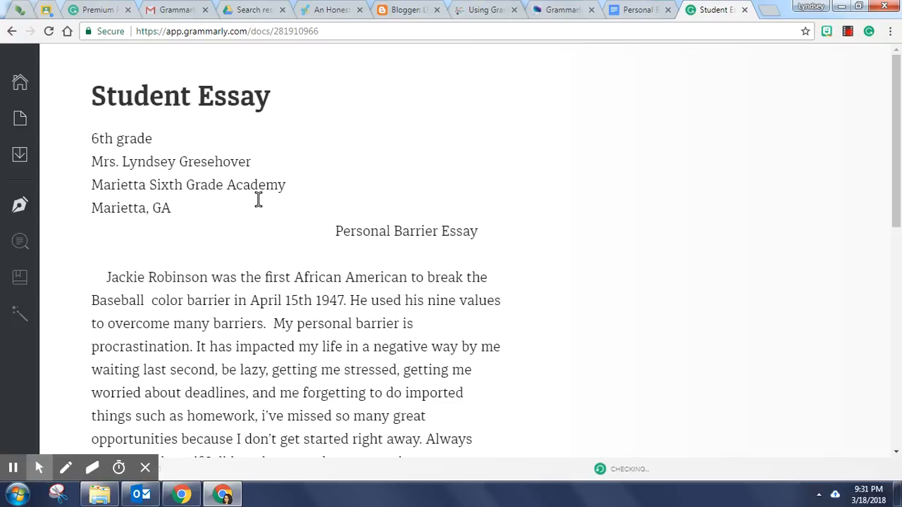
{"action": "scroll", "scroll_direction": "down", "scroll_amount": 3}
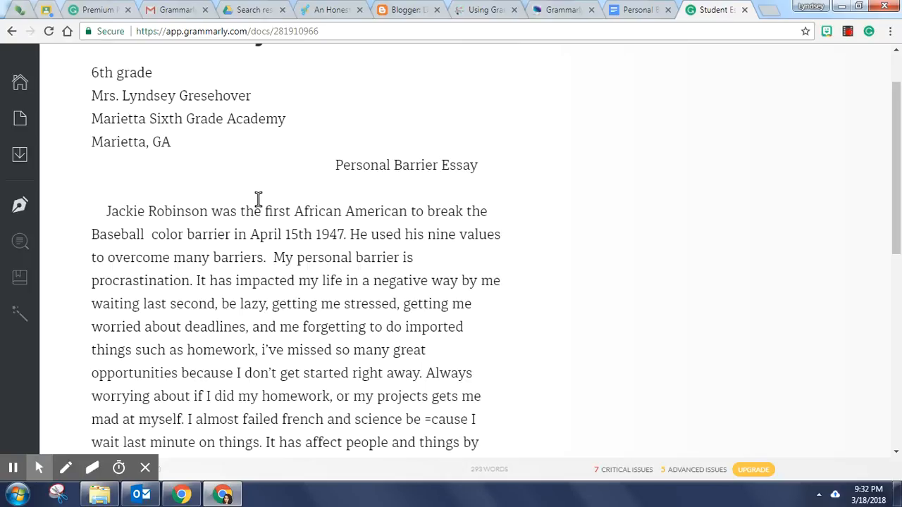
Accept the suggestion removing the comma after 'were' in the nine-values sentence
{"action": "scroll", "scroll_direction": "down", "scroll_amount": 3}
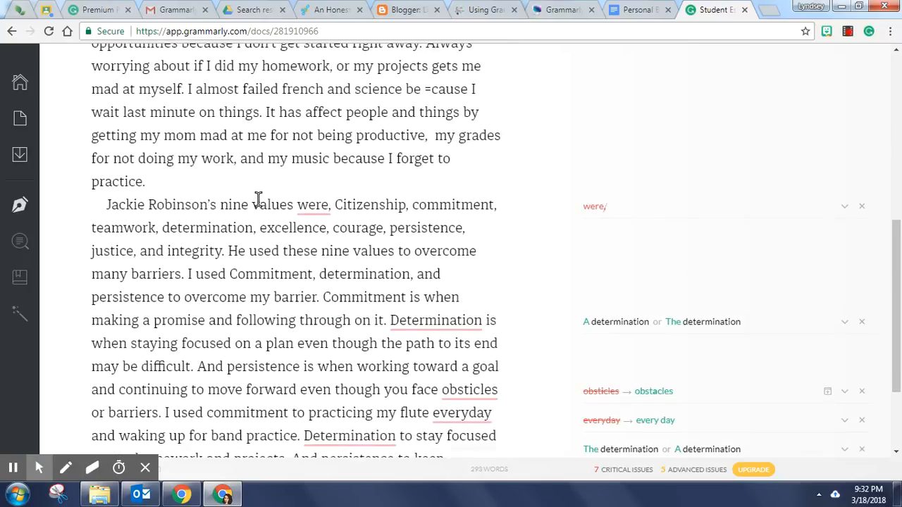
{"action": "scroll", "scroll_direction": "down", "scroll_amount": 3}
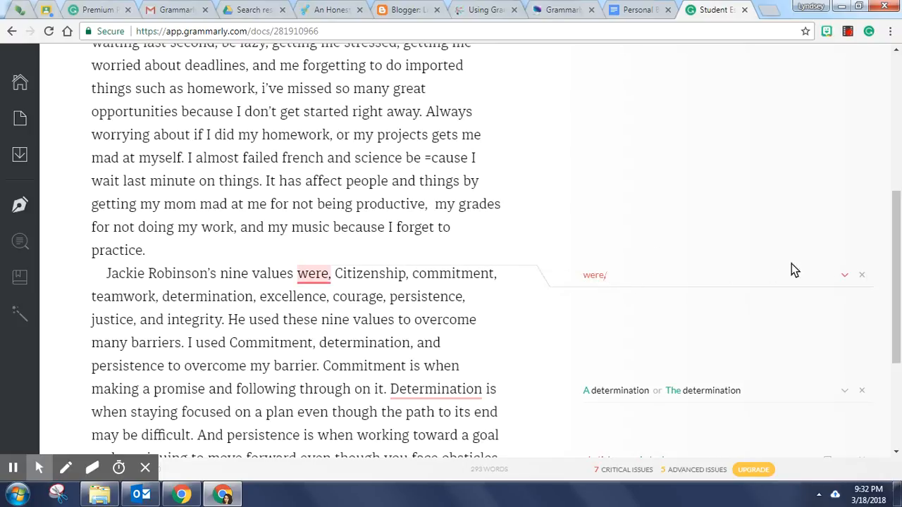
{"action": "left_click", "coordinate": [595, 275]}
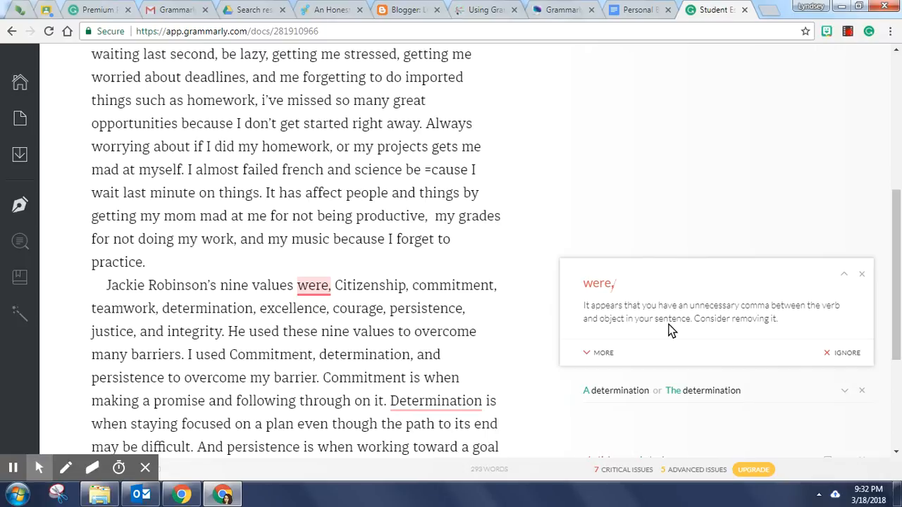
{"action": "mouse_move", "coordinate": [615, 292]}
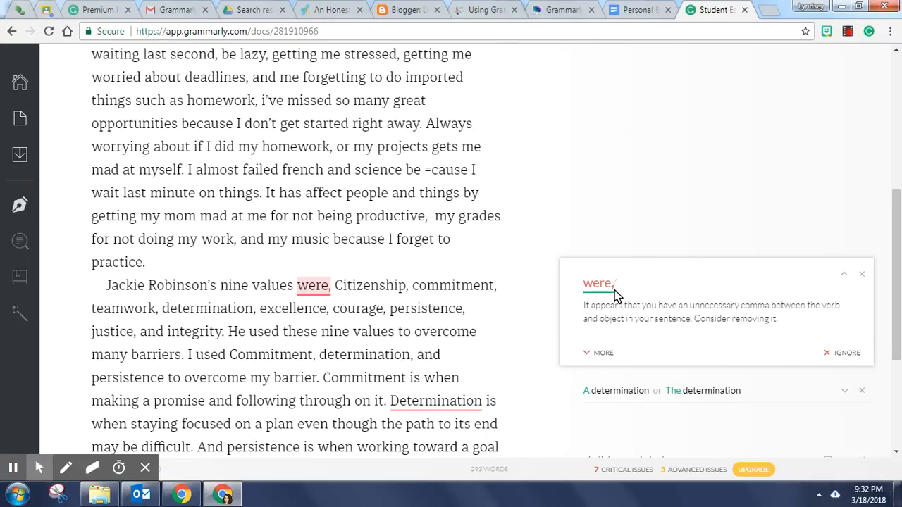
{"action": "mouse_move", "coordinate": [604, 291]}
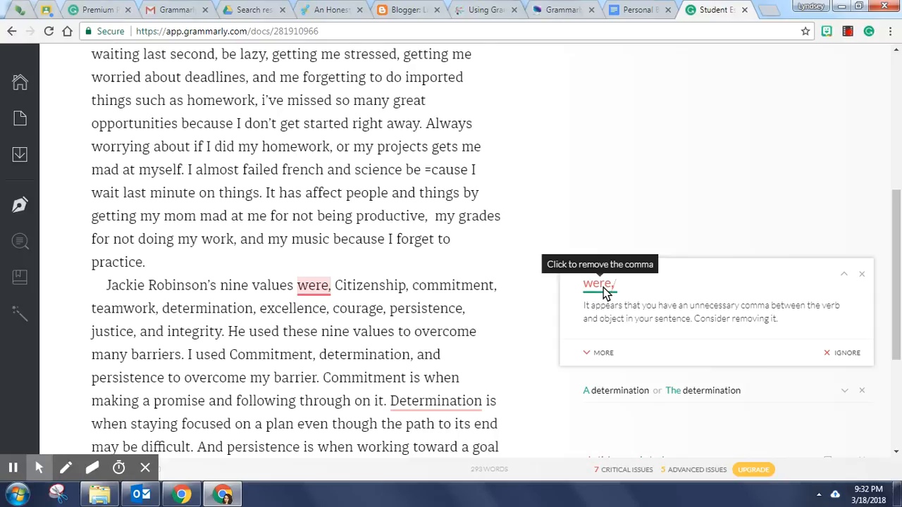
{"action": "left_click", "coordinate": [599, 285]}
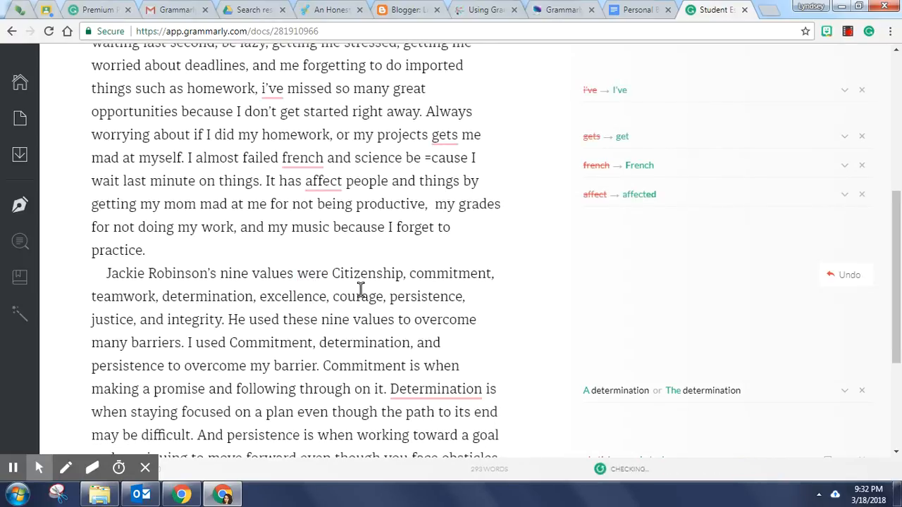
Ignore the article suggestion before 'Determination', leaving the sentence unchanged
{"action": "scroll", "scroll_direction": "down", "scroll_amount": 3}
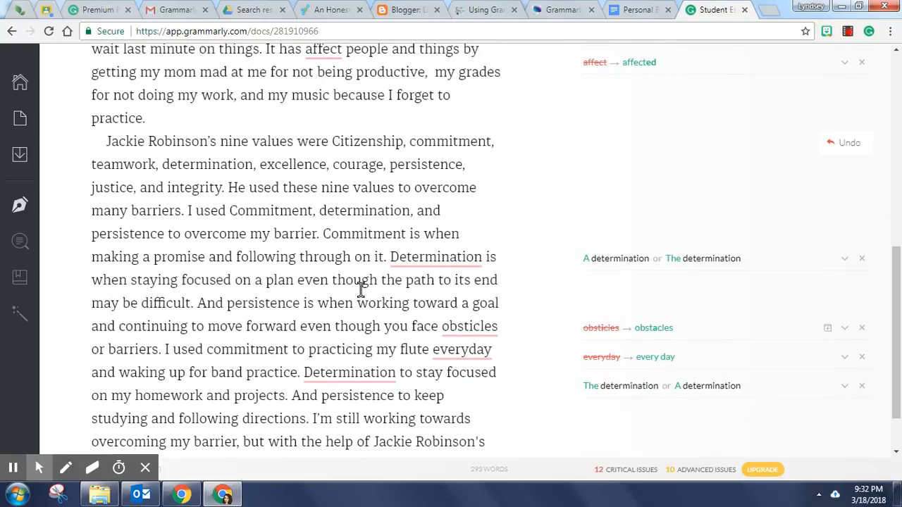
{"action": "mouse_move", "coordinate": [447, 256]}
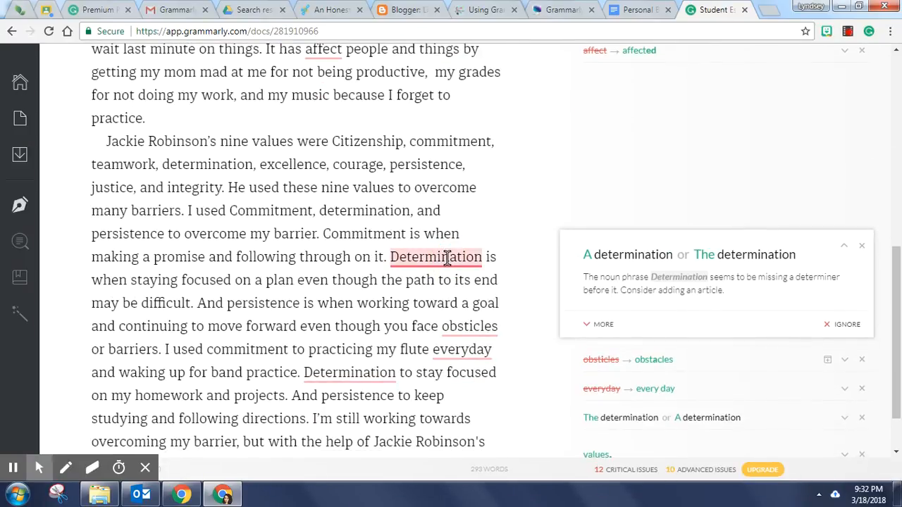
{"action": "mouse_move", "coordinate": [812, 307]}
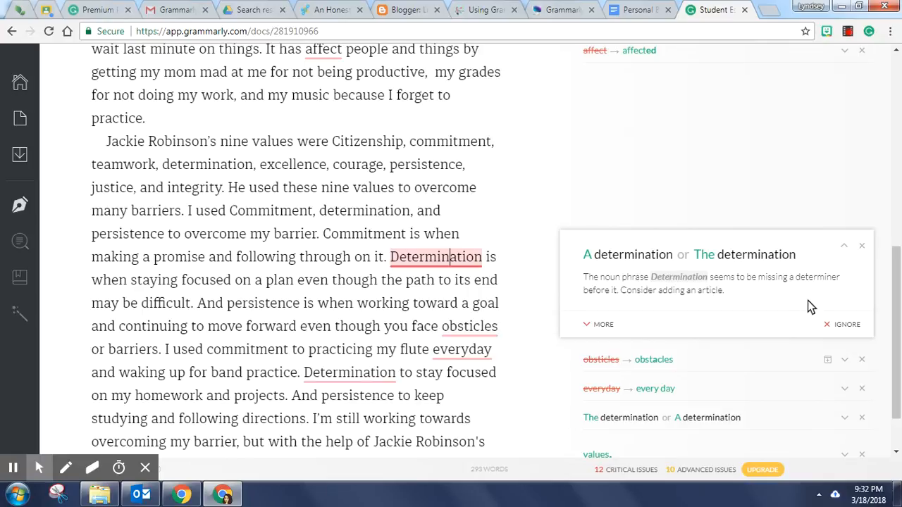
{"action": "left_click", "coordinate": [847, 324]}
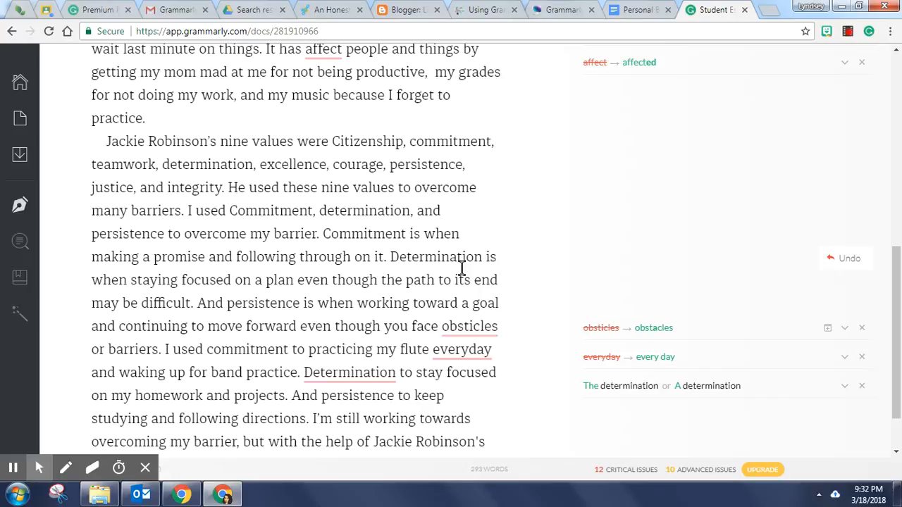
{"action": "scroll", "scroll_direction": "down", "scroll_amount": 3}
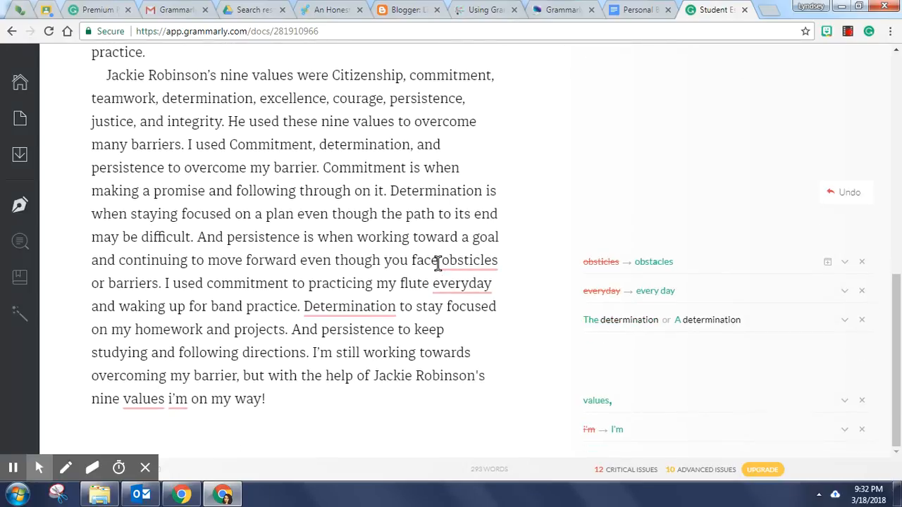
{"action": "mouse_move", "coordinate": [415, 340]}
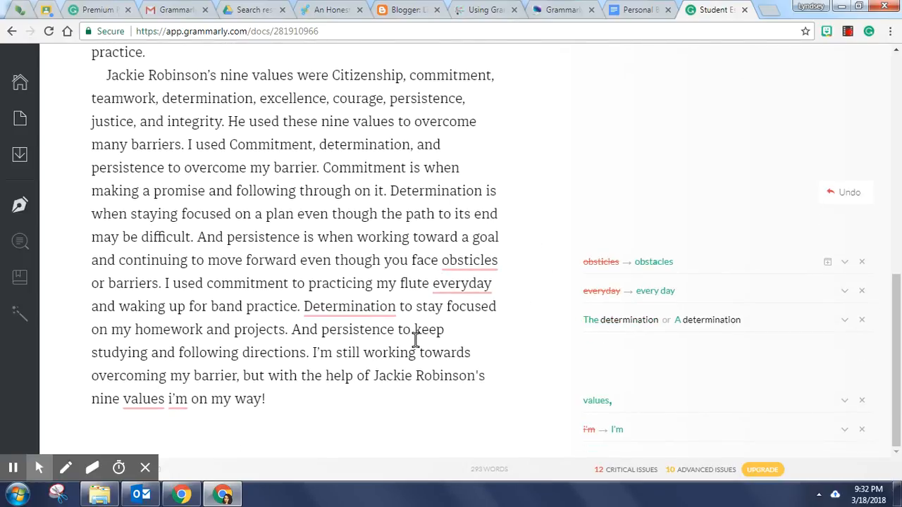